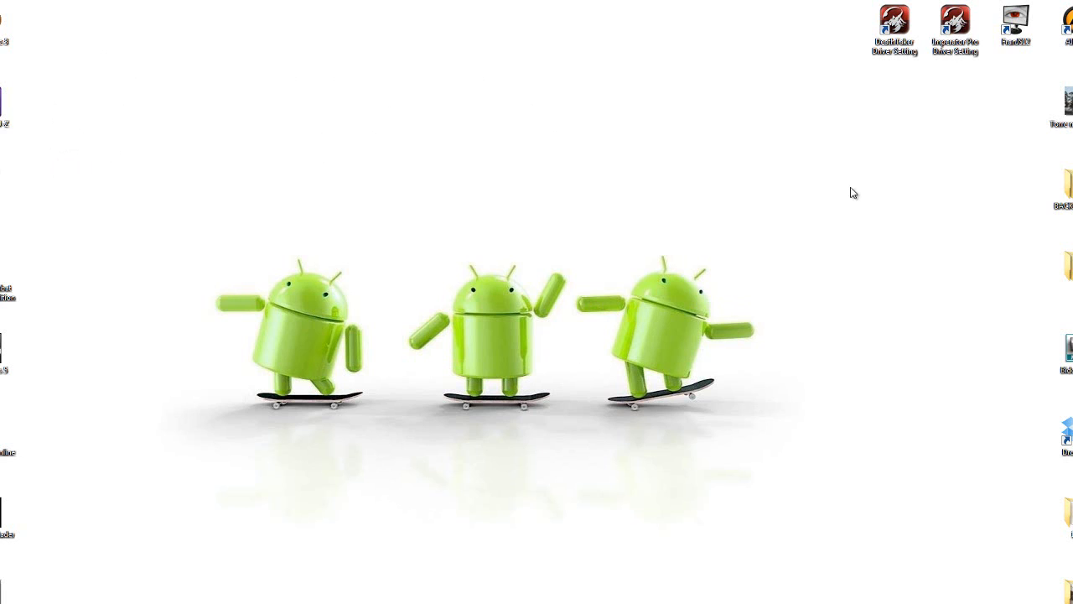
mouse_move(954, 20)
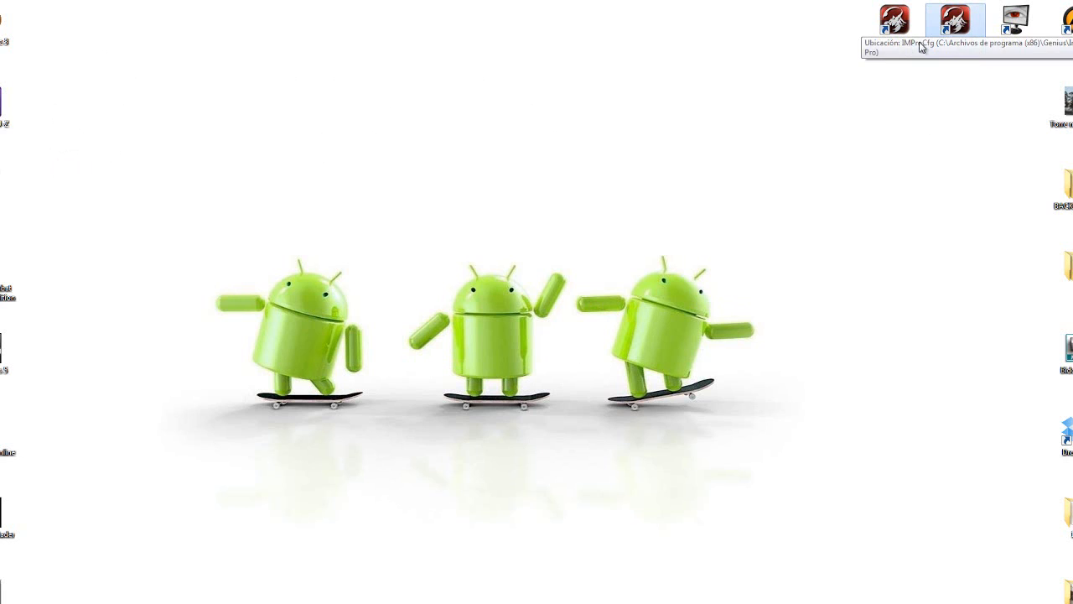
mouse_move(496, 332)
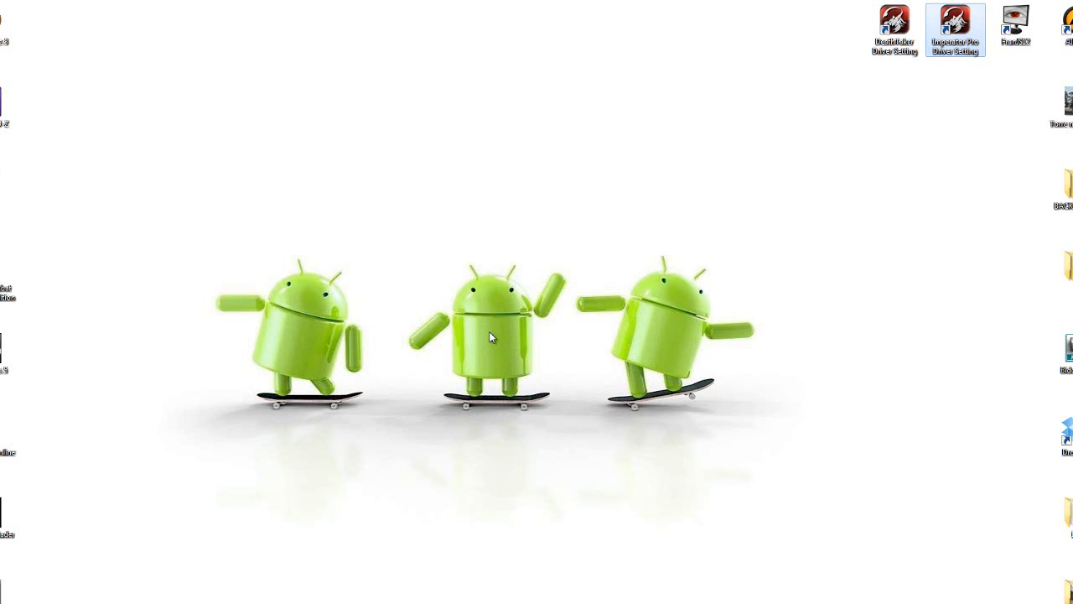
- Launch the Imperator Pro software and create a new macro named 'macrowwwwww' in Manage Macro
double_click(954, 30)
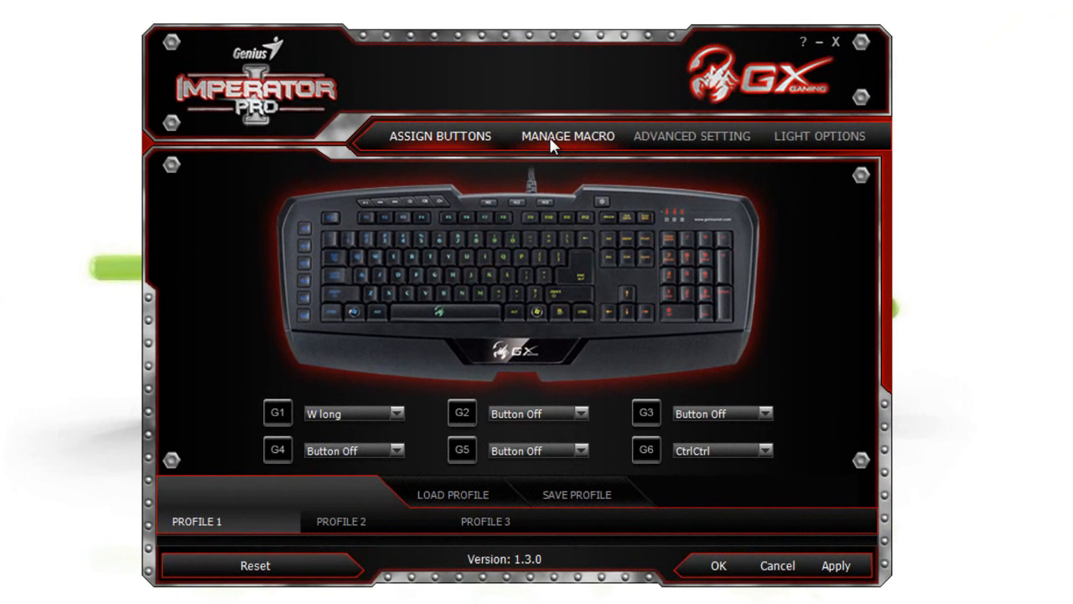
click(567, 135)
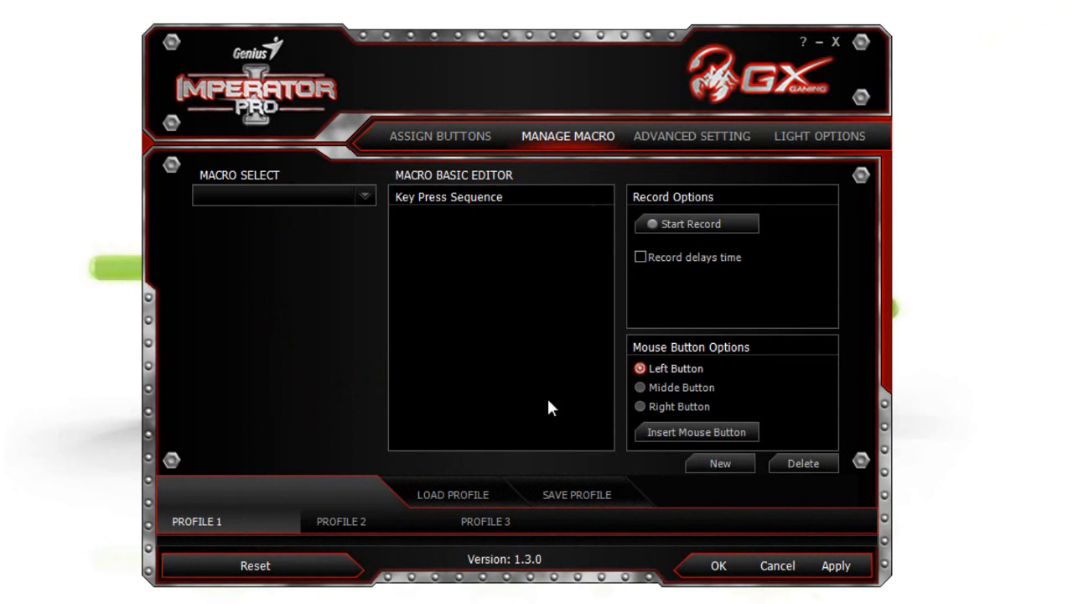
click(718, 463)
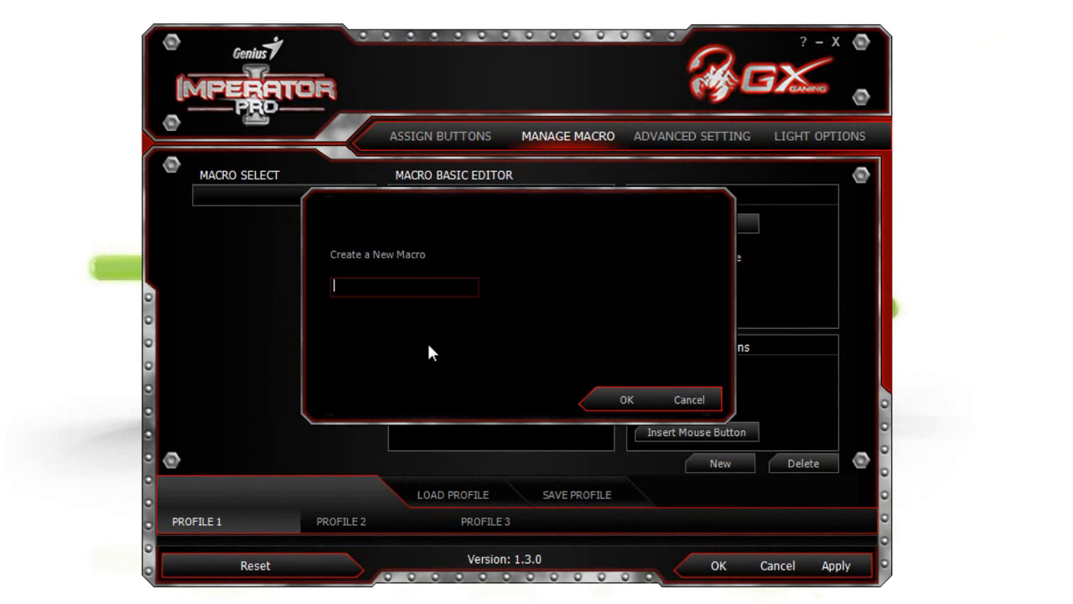
text(macrowwwwwww)
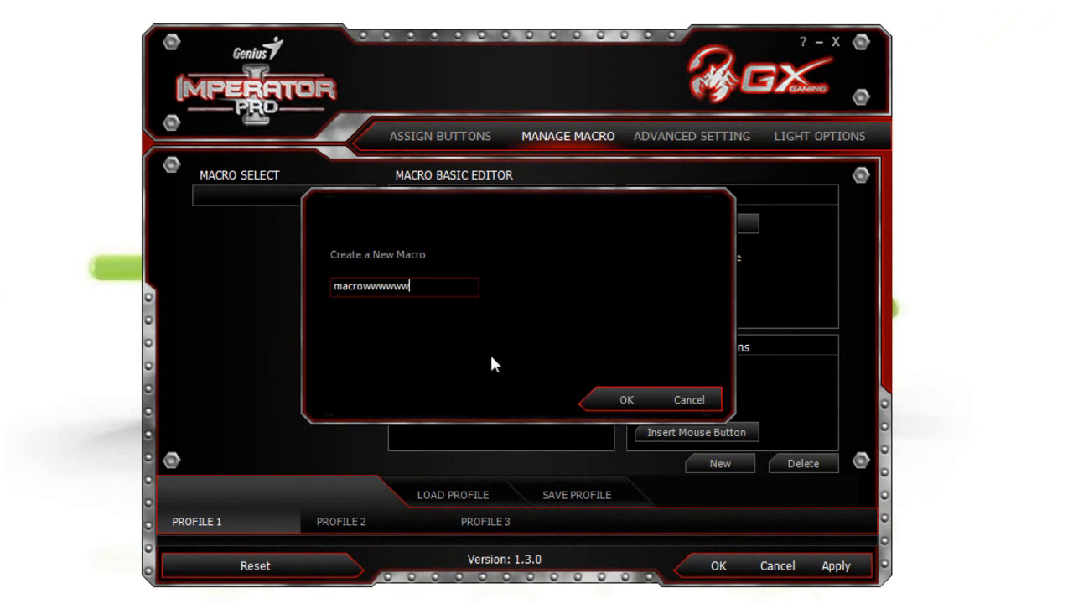
click(627, 399)
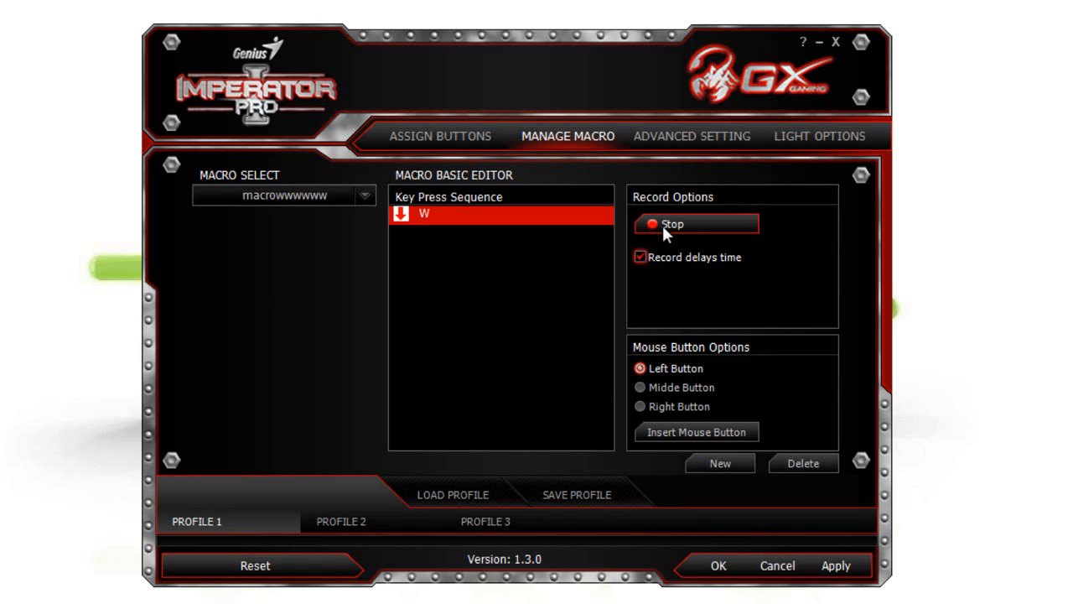
- Stop the W-hold recording and set a 60000 ms delay between W press and W release
click(698, 225)
text(9)
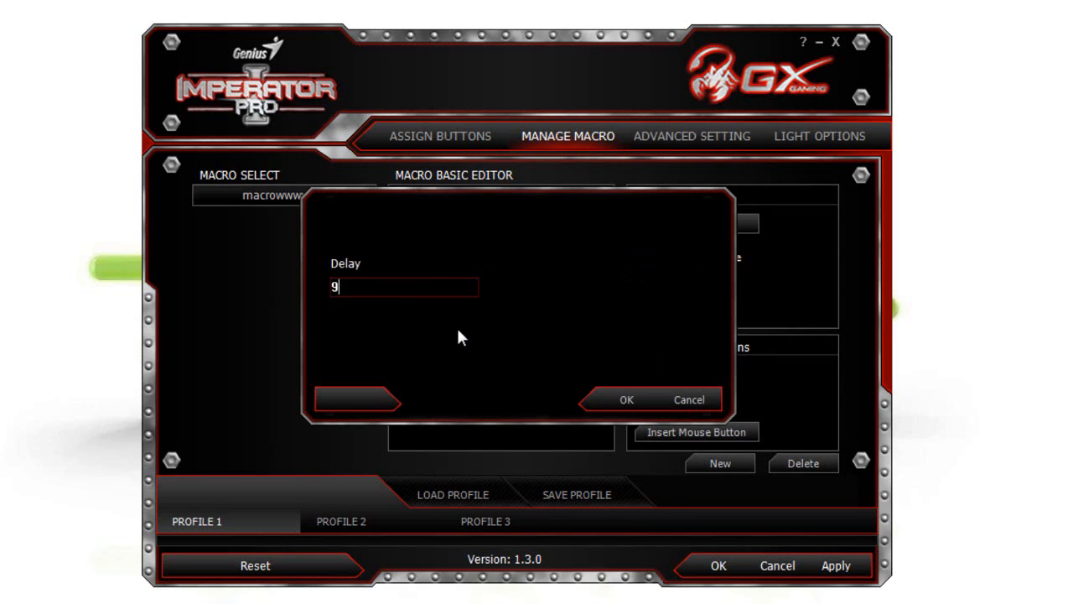
click(628, 399)
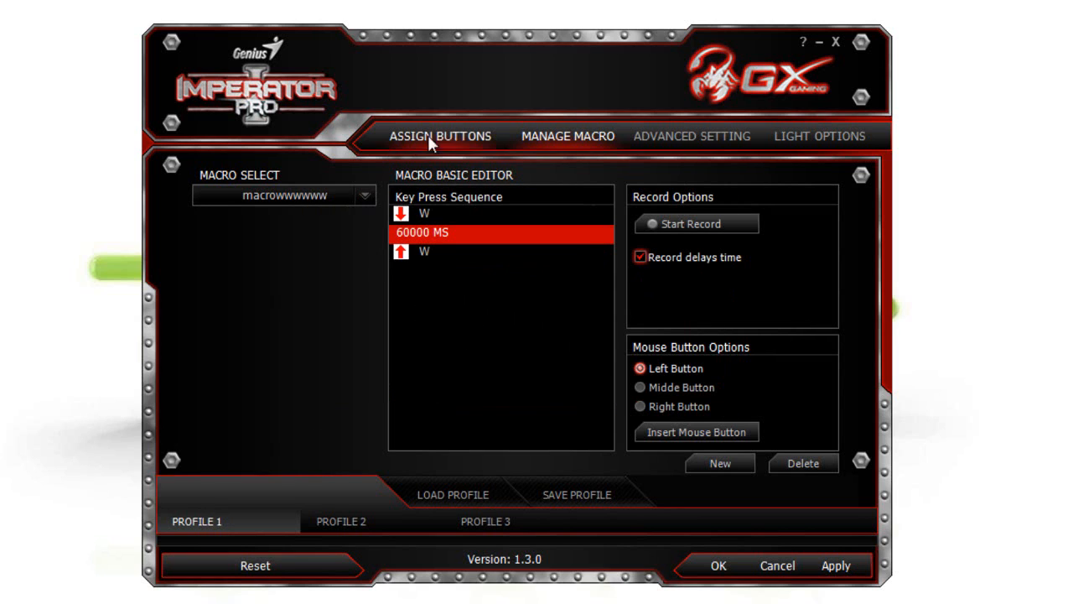
click(566, 136)
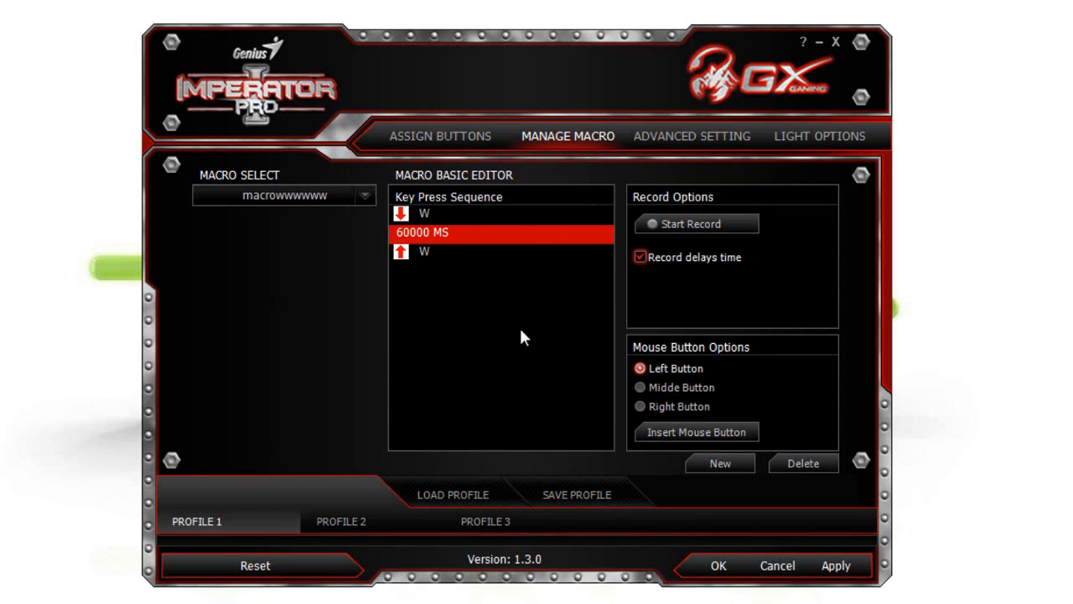
- Assign the macrowwwwww macro to the G2 key with Always Repeat enabled and confirm
click(439, 136)
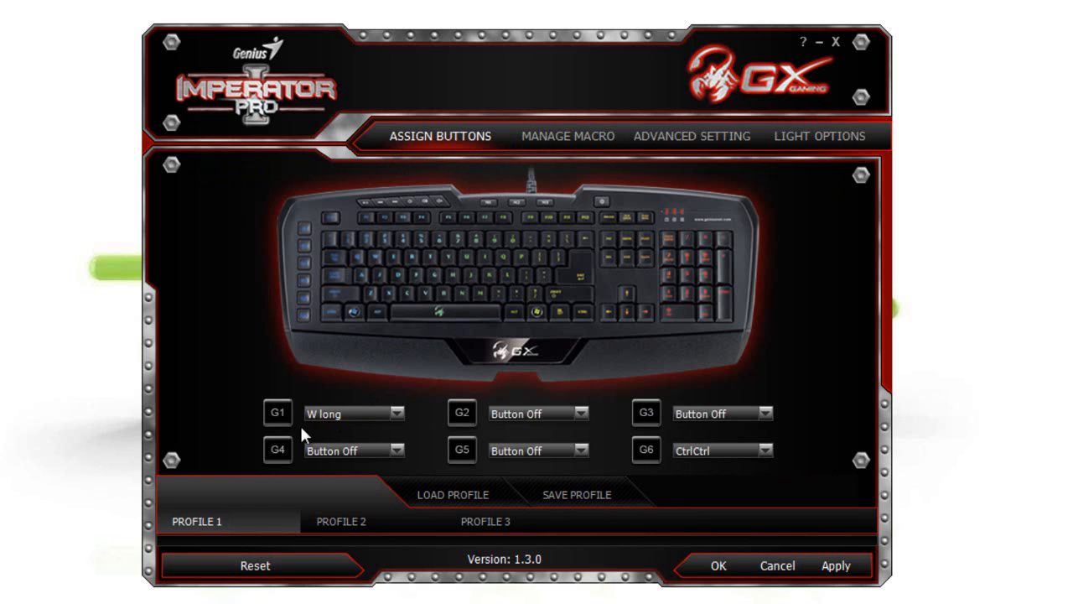
mouse_move(436, 461)
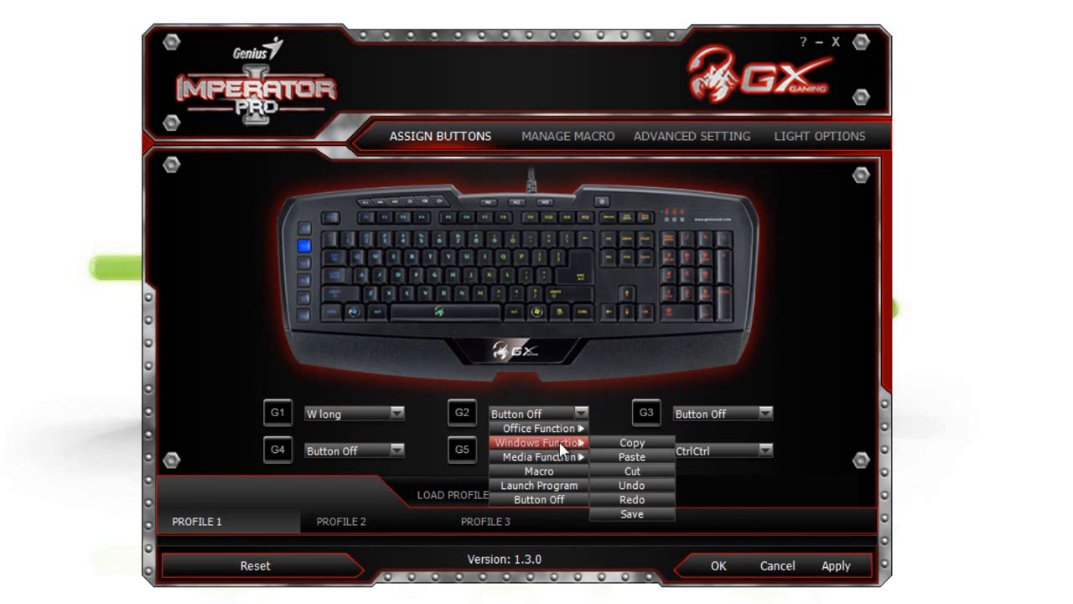
click(539, 470)
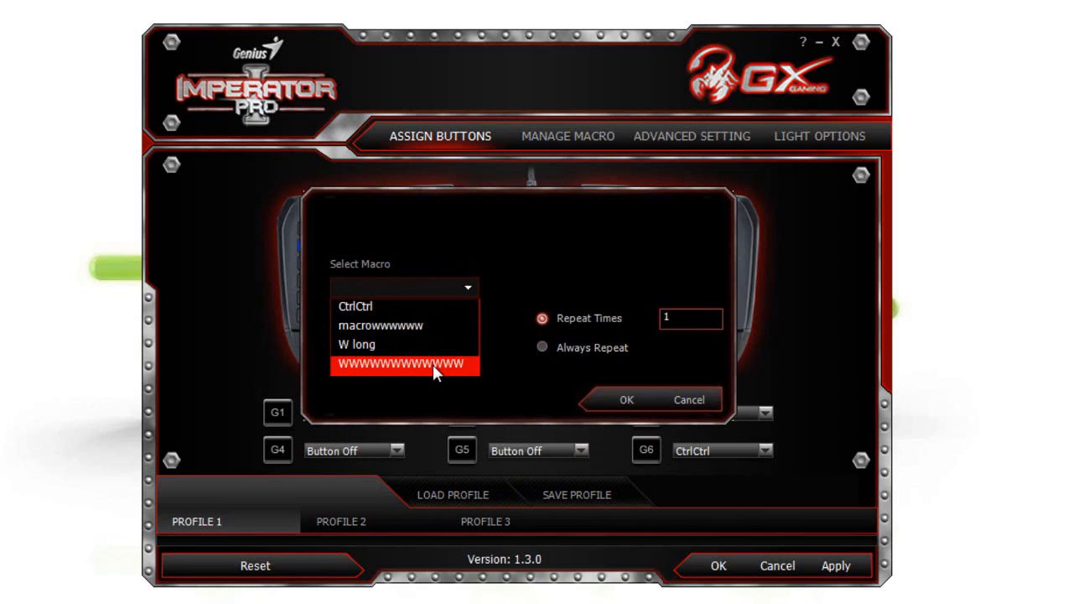
click(381, 326)
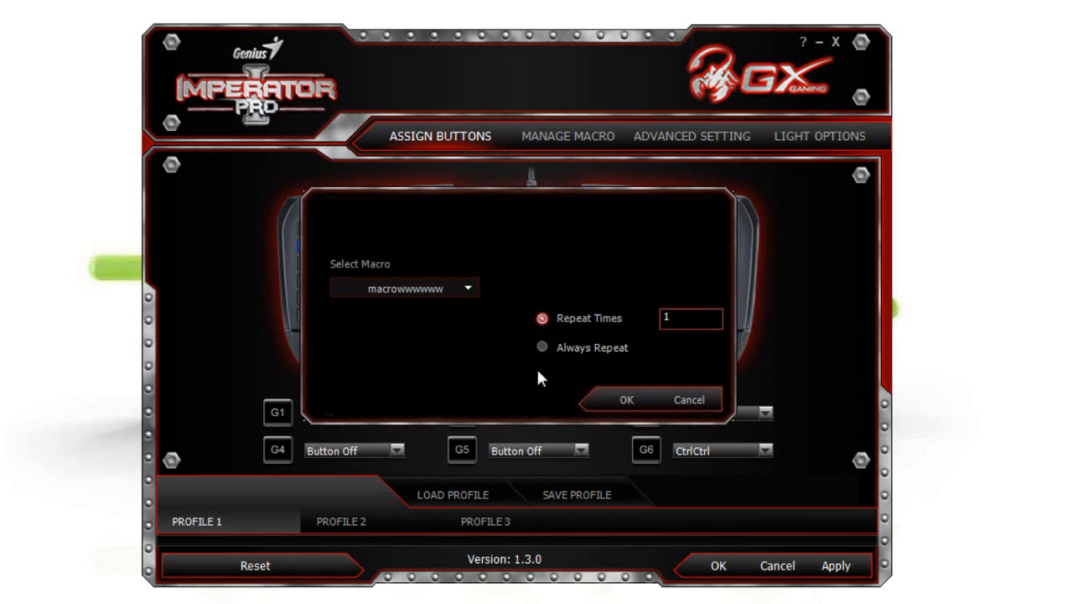
click(541, 347)
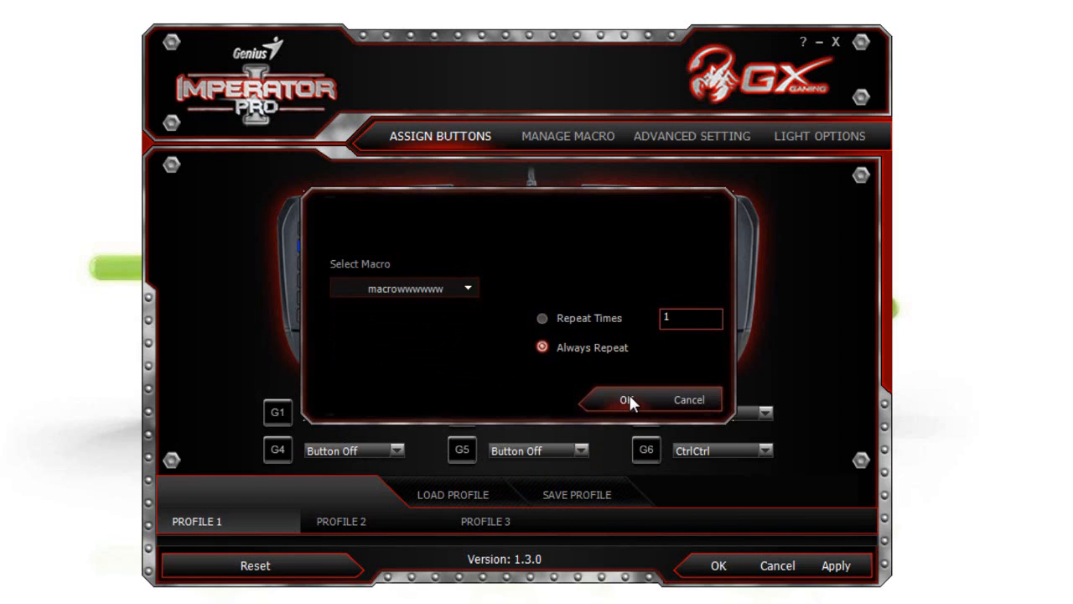
click(624, 399)
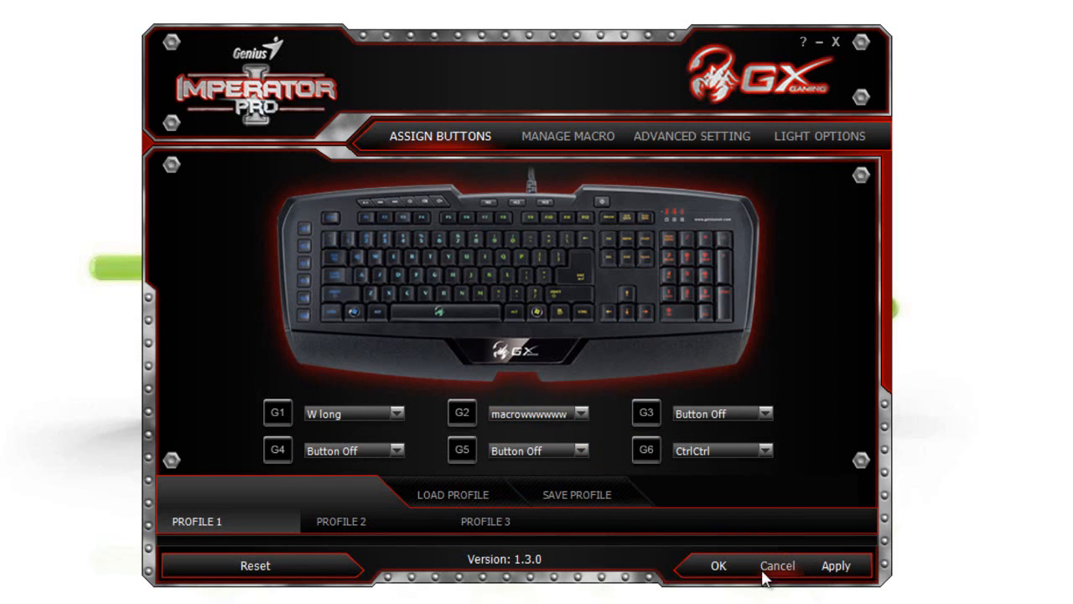
mouse_move(561, 350)
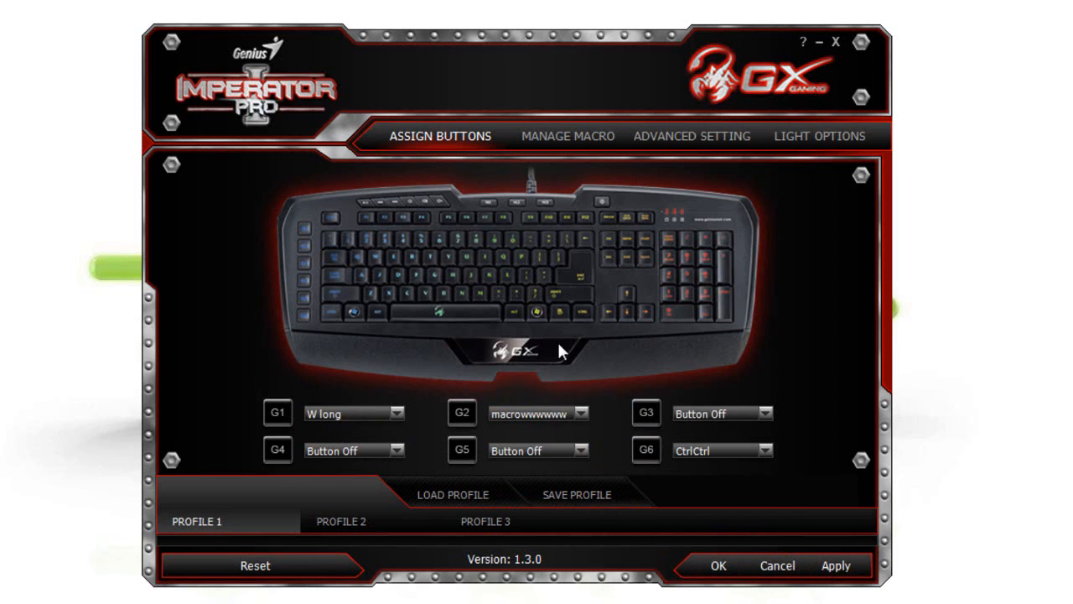